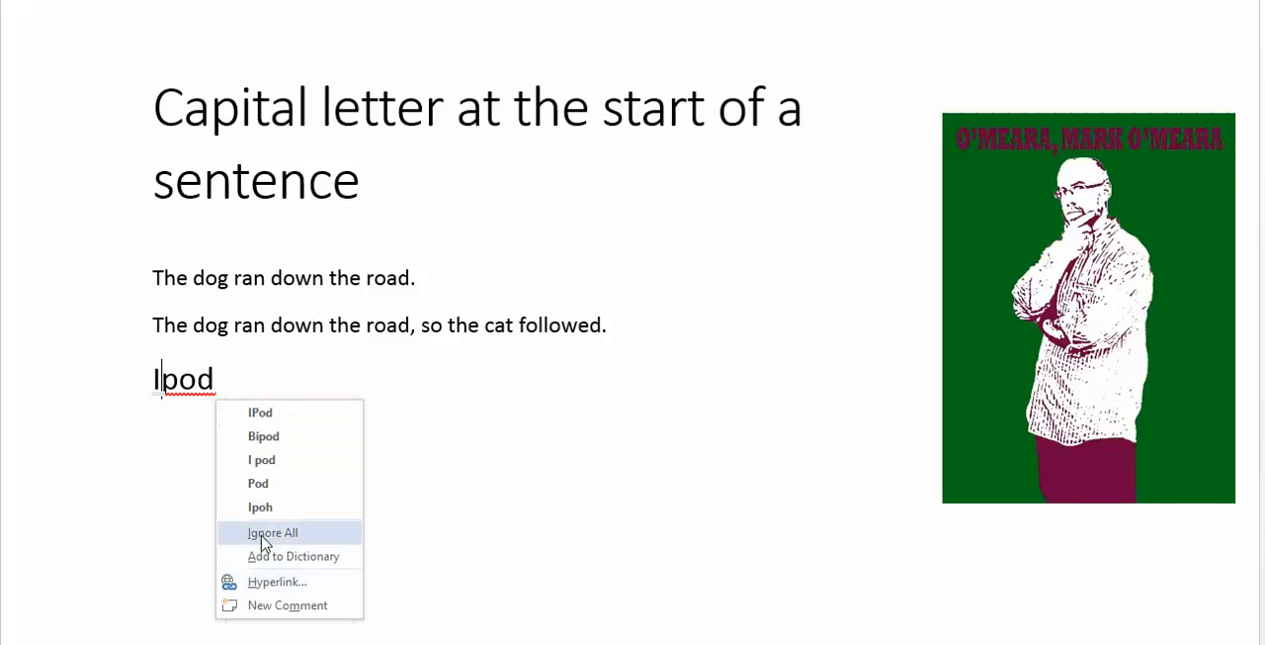
# Choose Ignore All for 'Ipod' so its spelling is left unchanged.
pyautogui.click(272, 531)
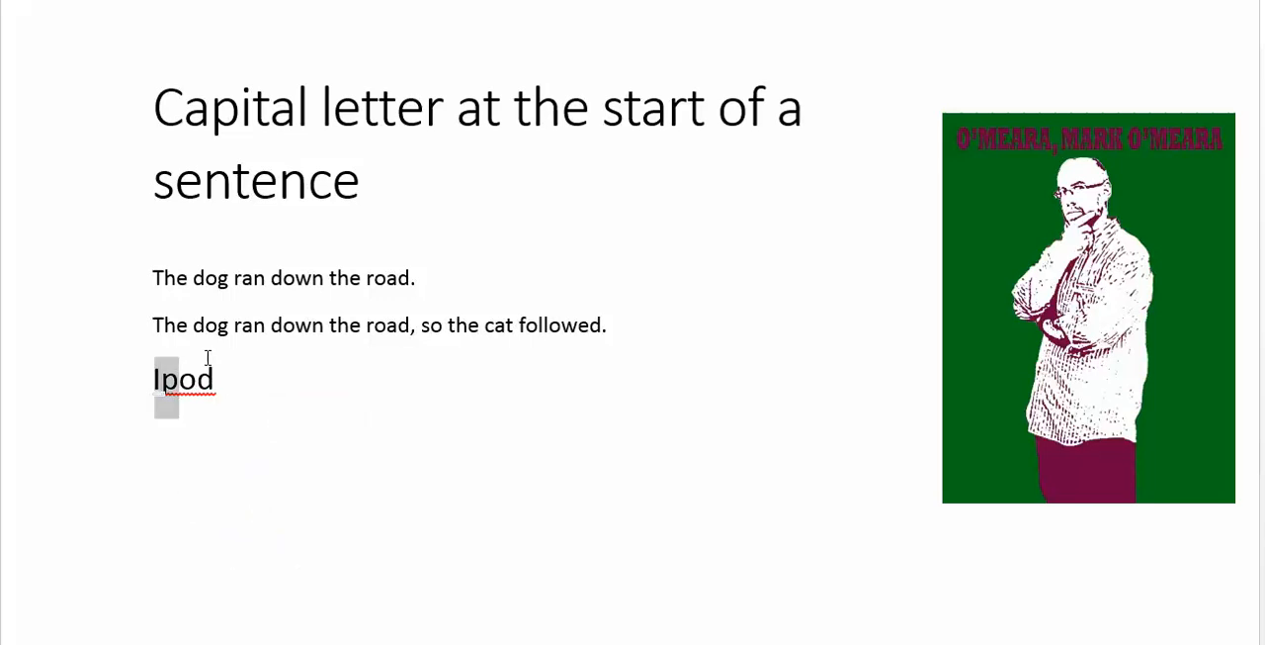